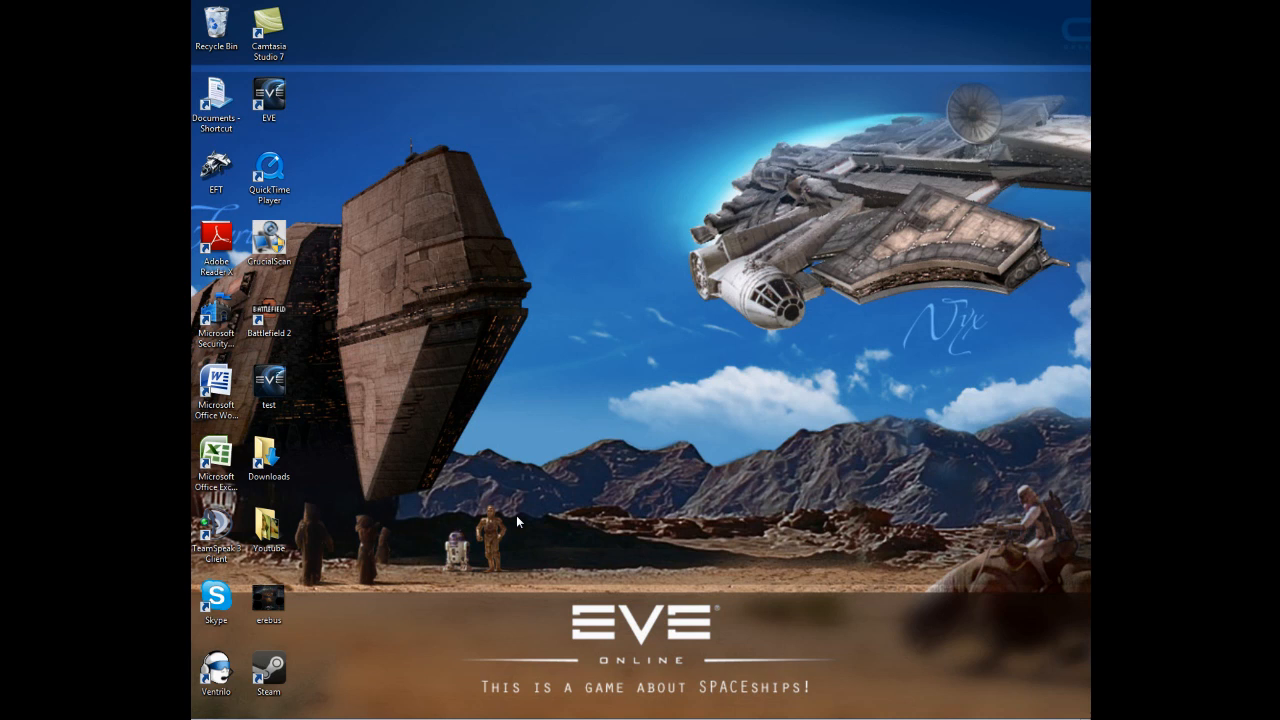
mouse_move(530, 515)
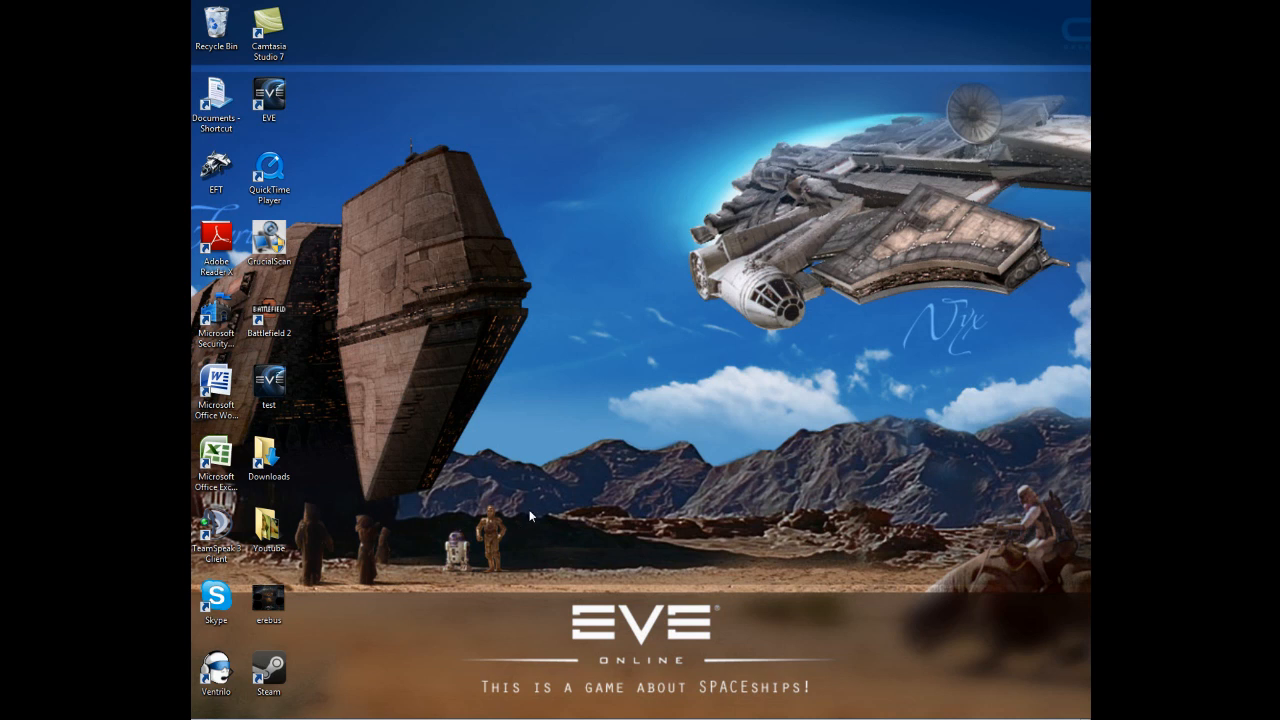
mouse_move(545, 478)
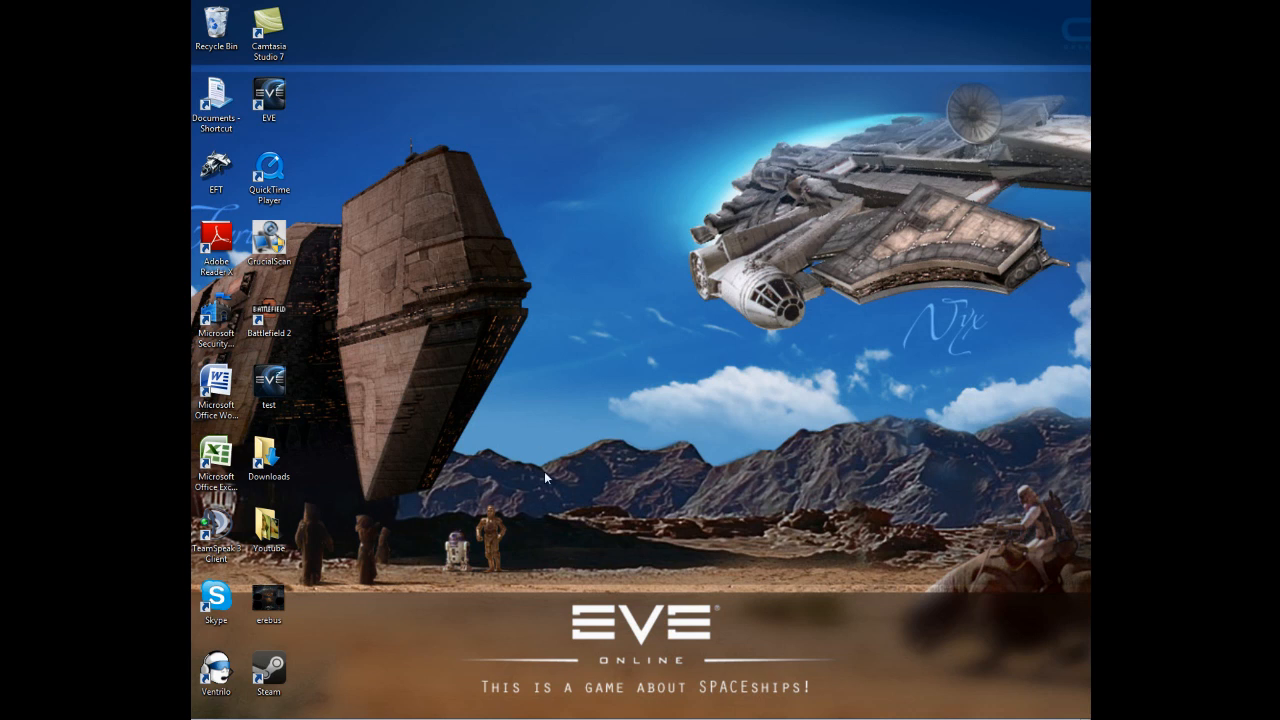
mouse_move(633, 400)
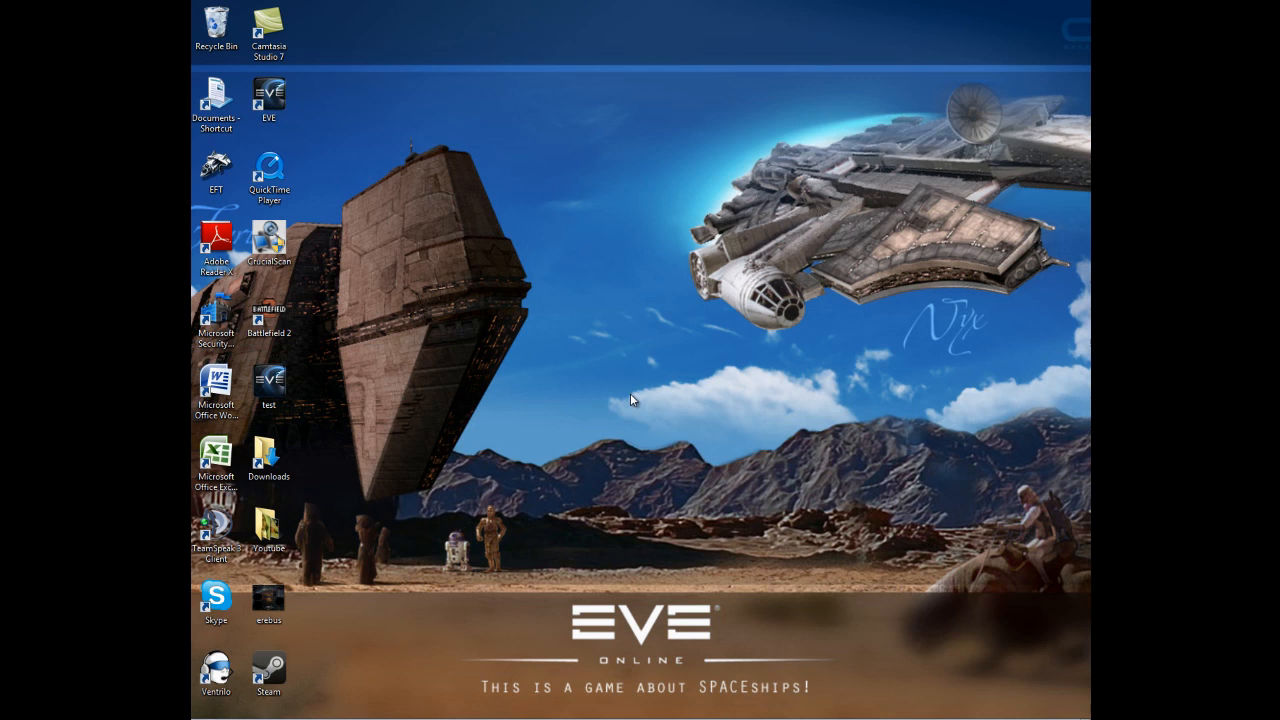
mouse_move(613, 419)
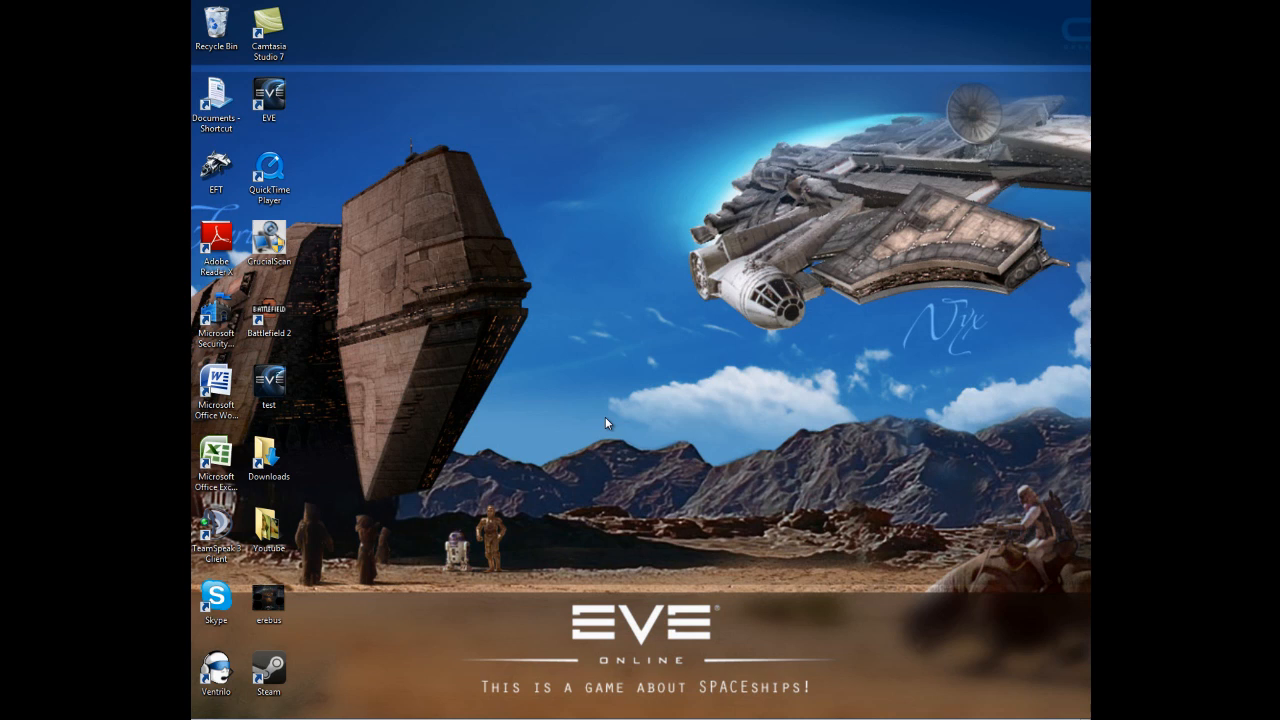
mouse_move(458, 560)
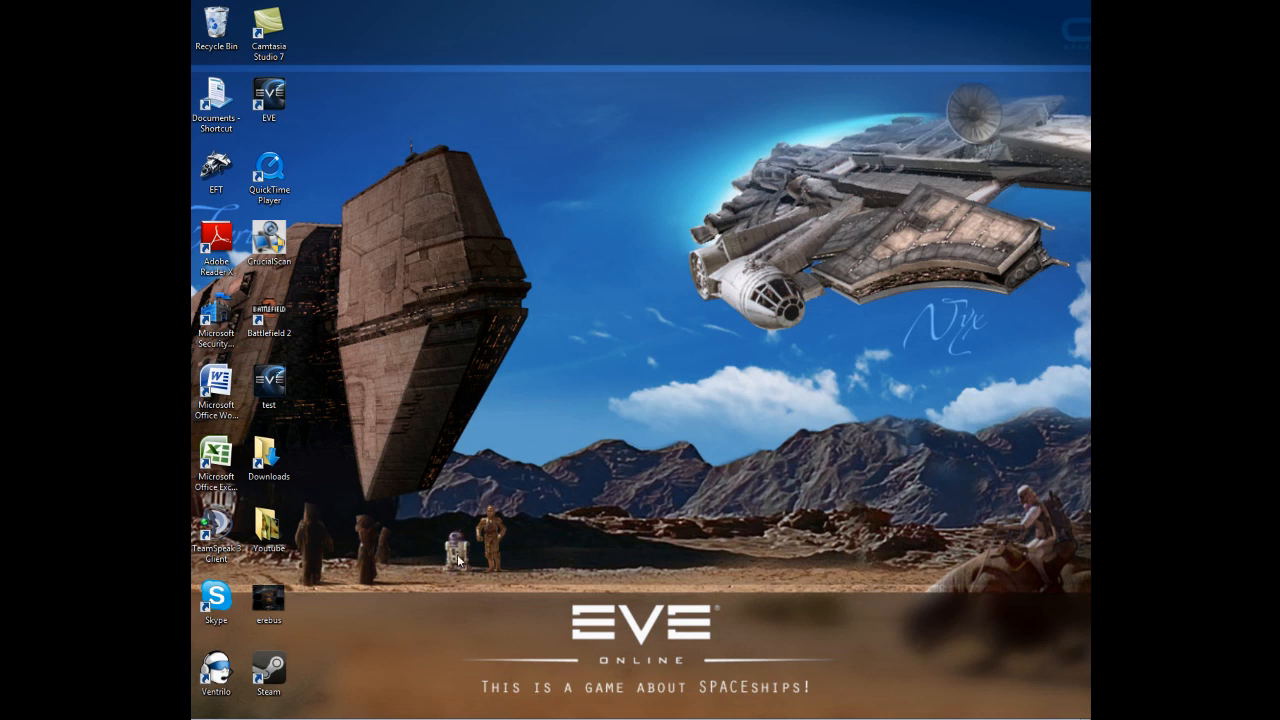
mouse_move(521, 430)
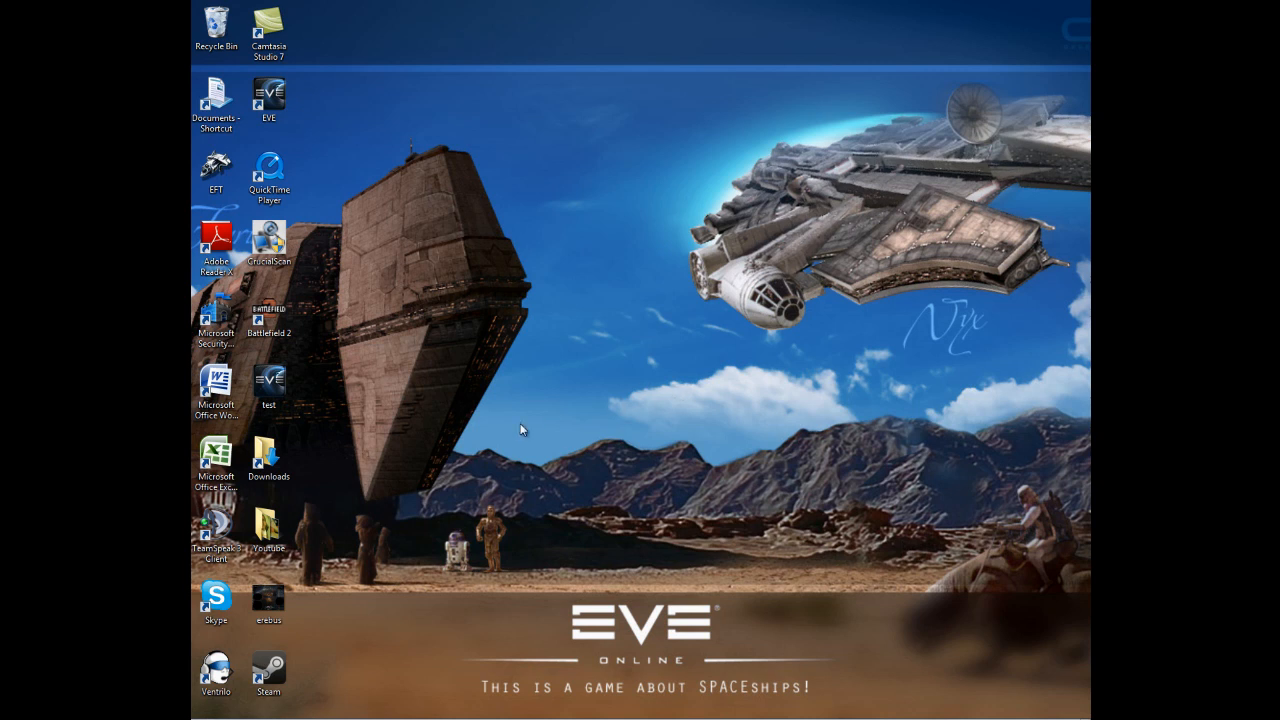
Open Control Panel from the Start menu.
left_click(208, 707)
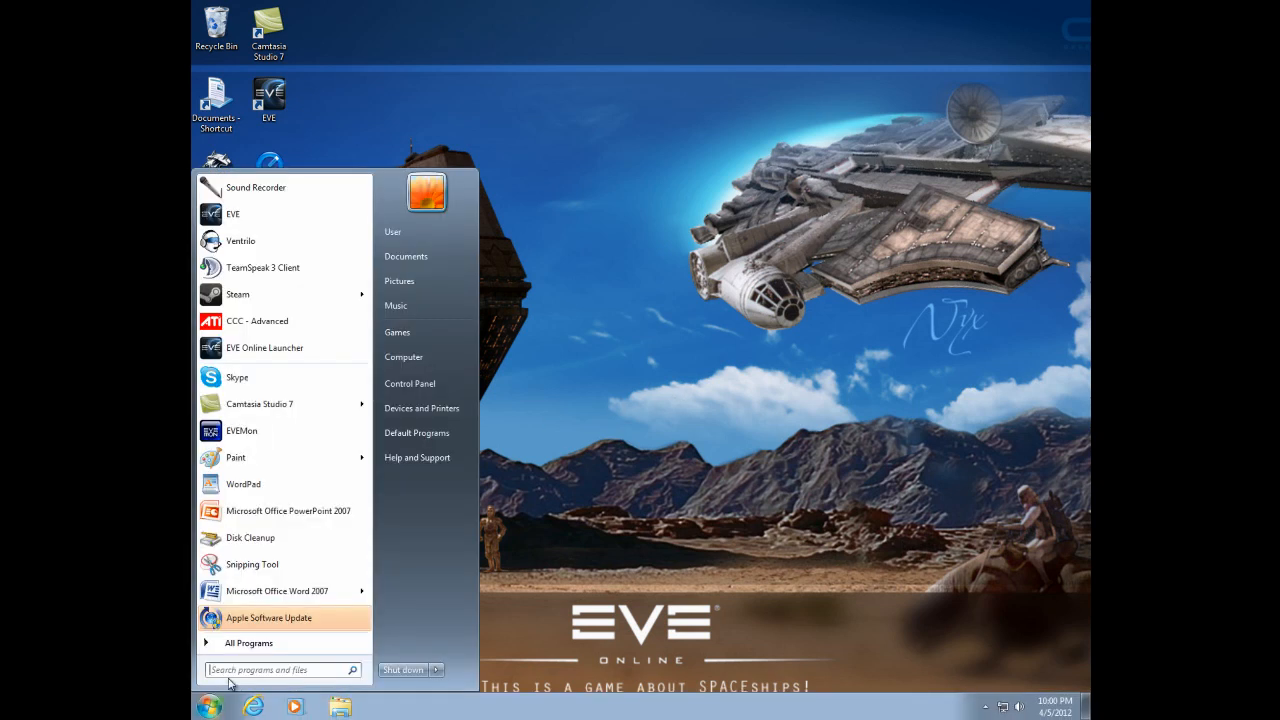
mouse_move(409, 383)
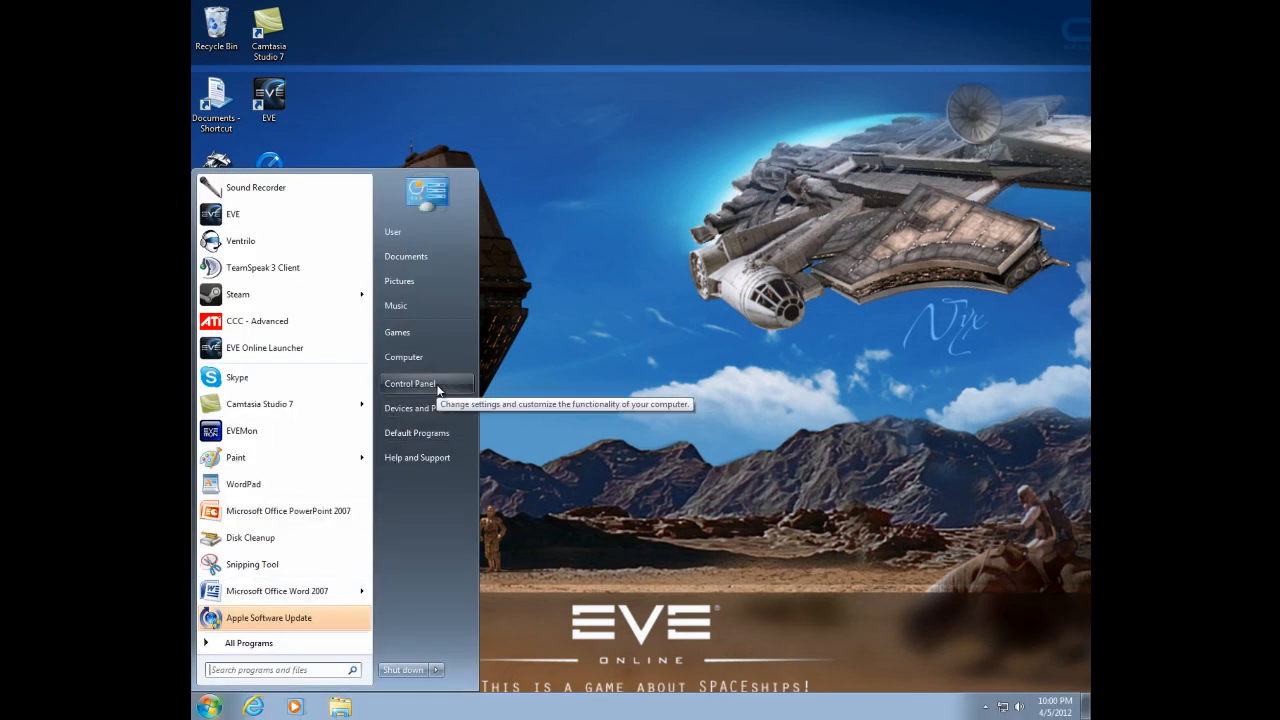
left_click(409, 383)
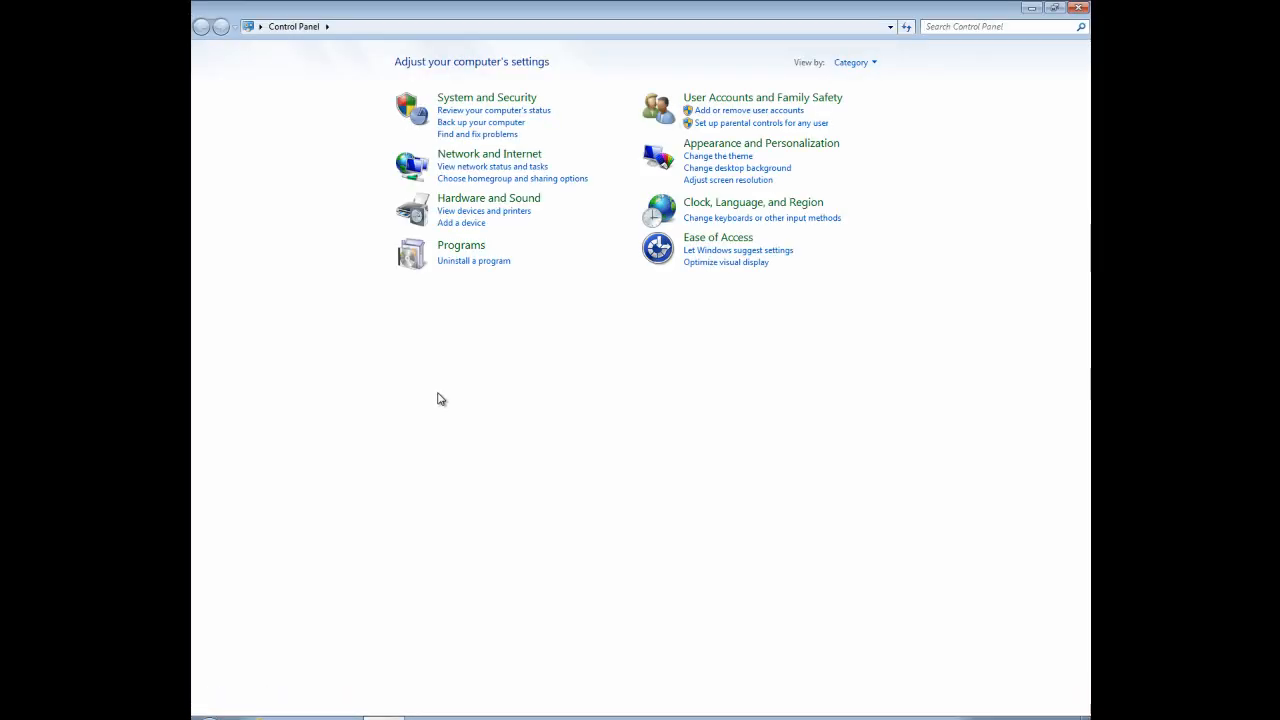
mouse_move(463, 391)
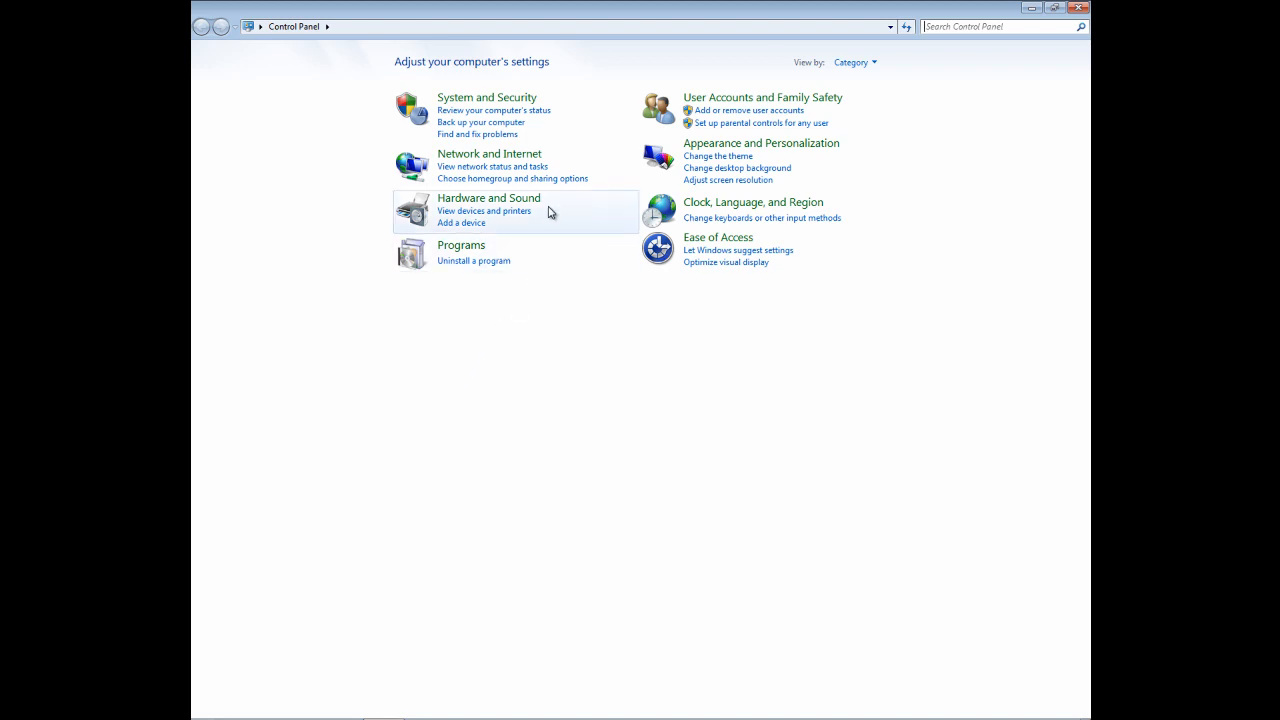
Open the Hardware and Sound category in Control Panel.
left_click(488, 197)
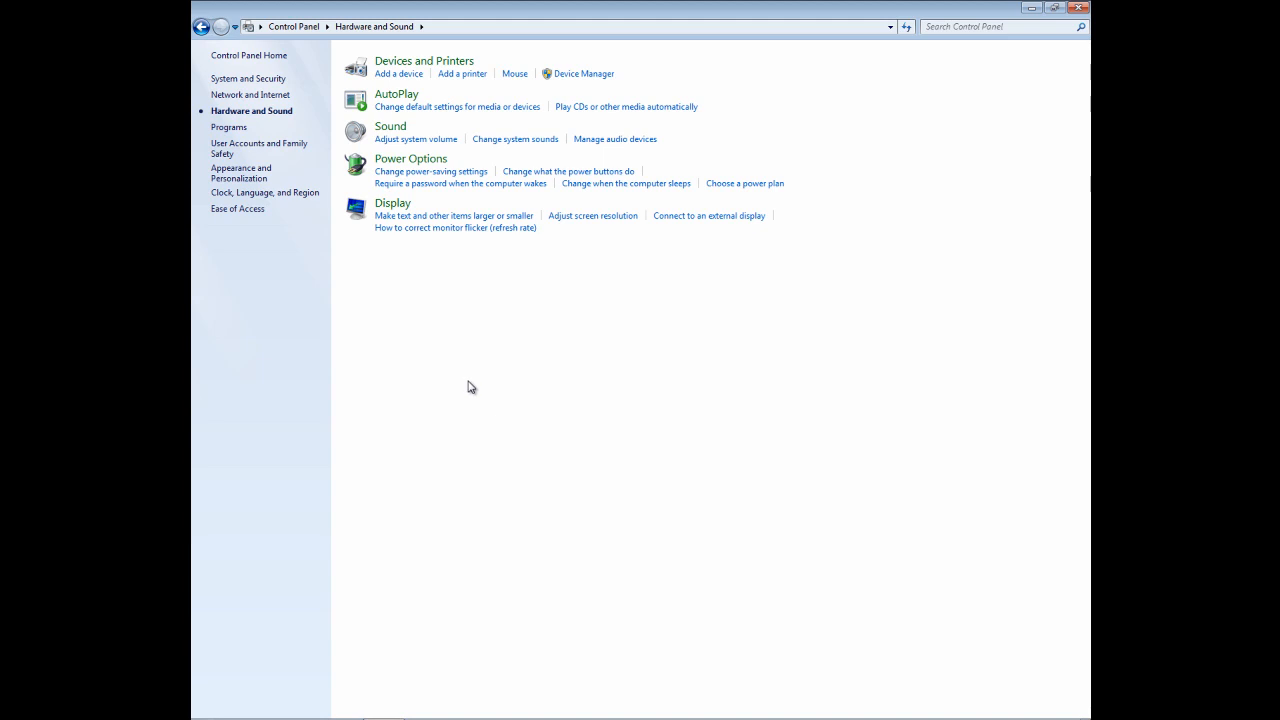
mouse_move(562, 227)
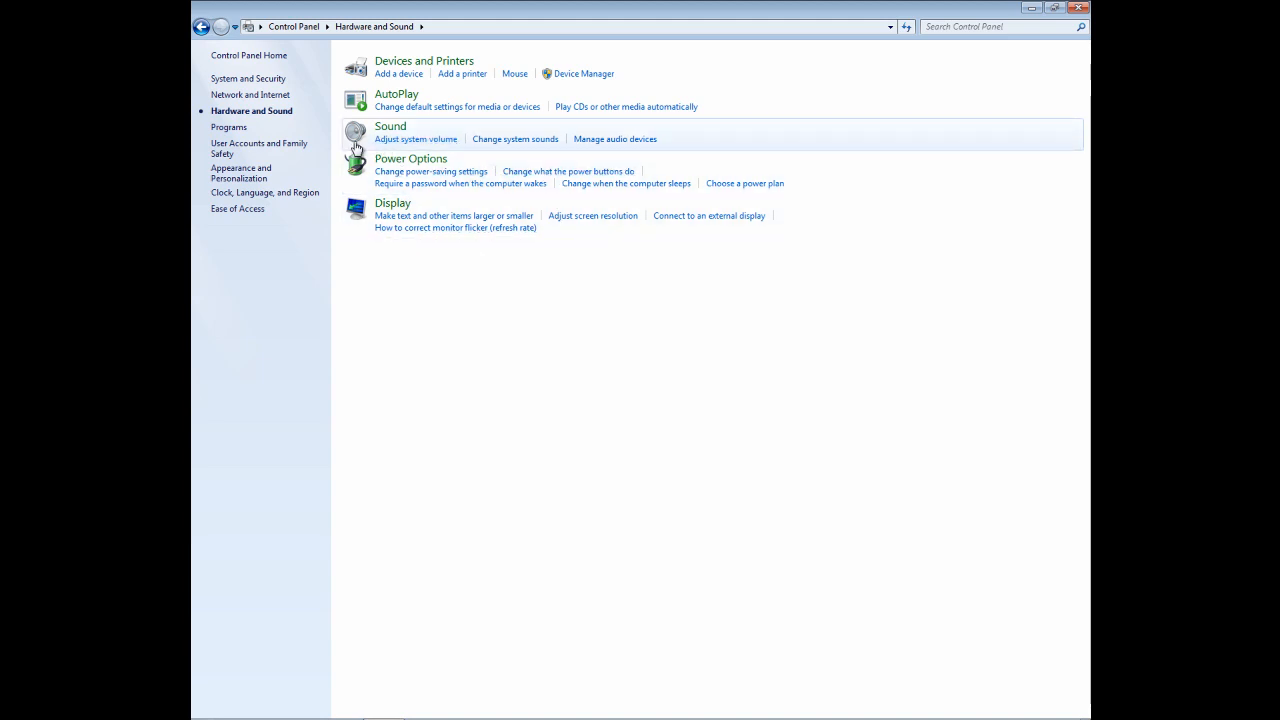
mouse_move(414, 139)
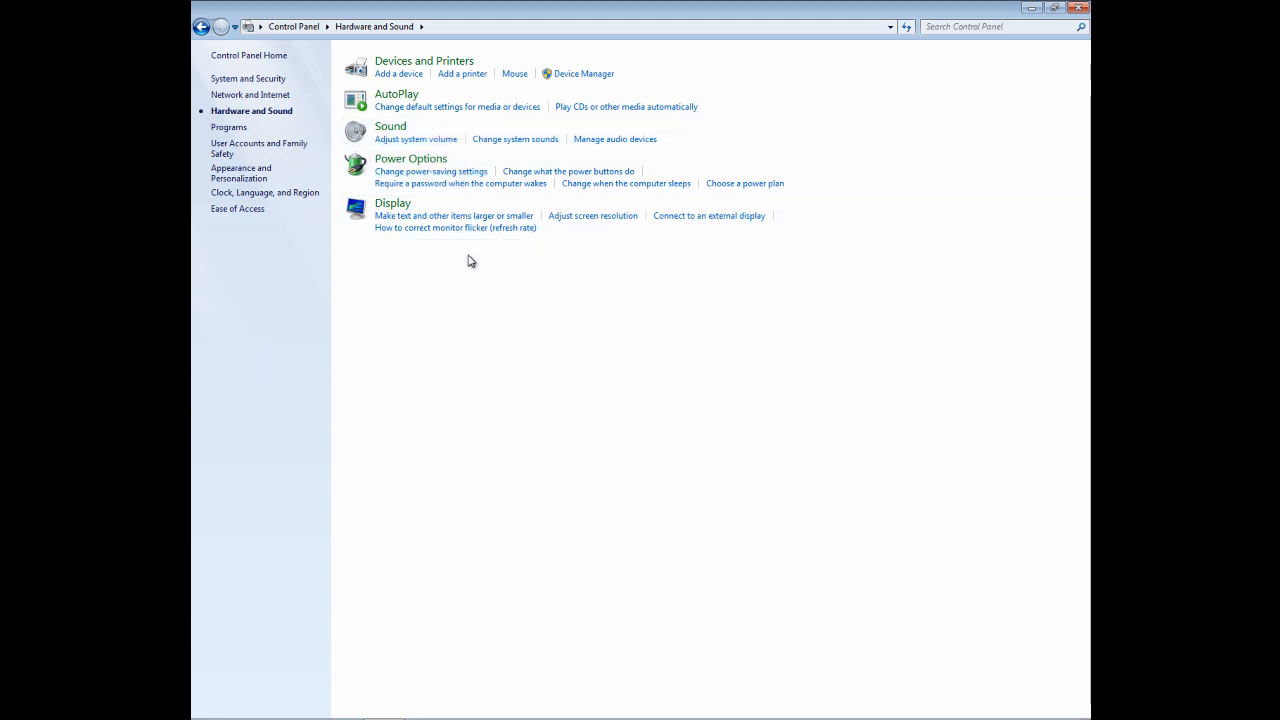
mouse_move(782, 225)
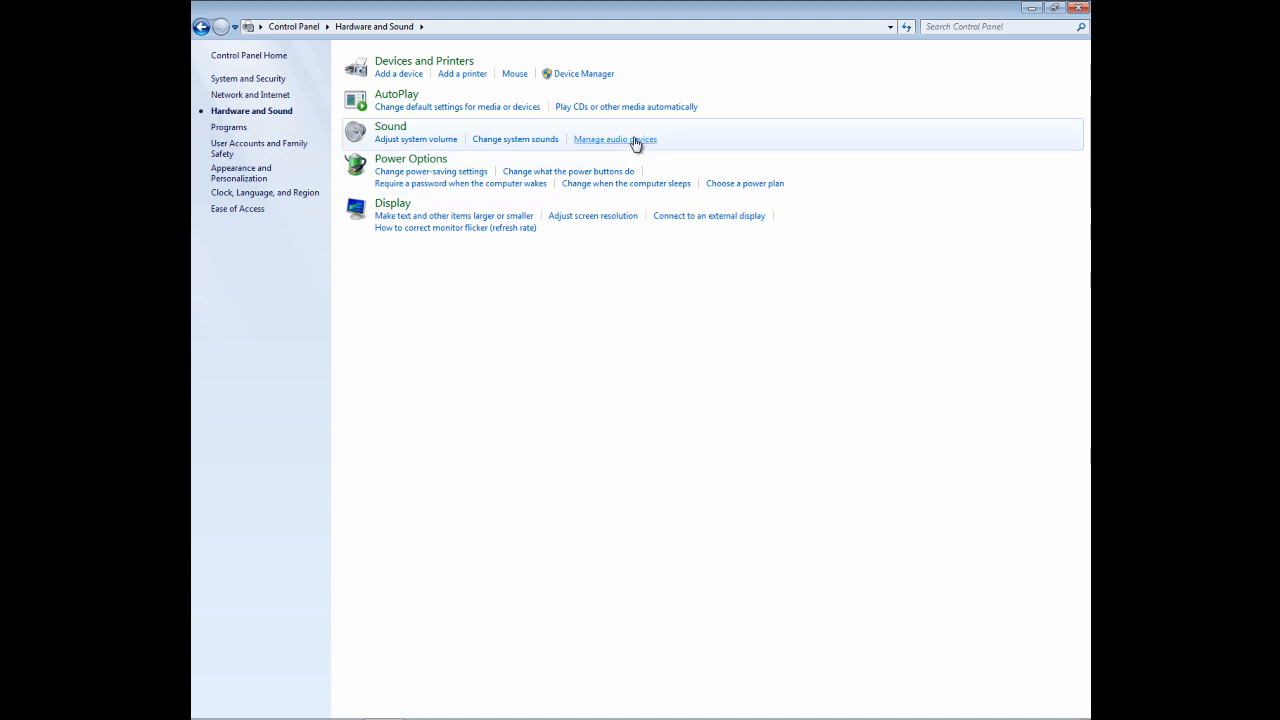
mouse_move(644, 157)
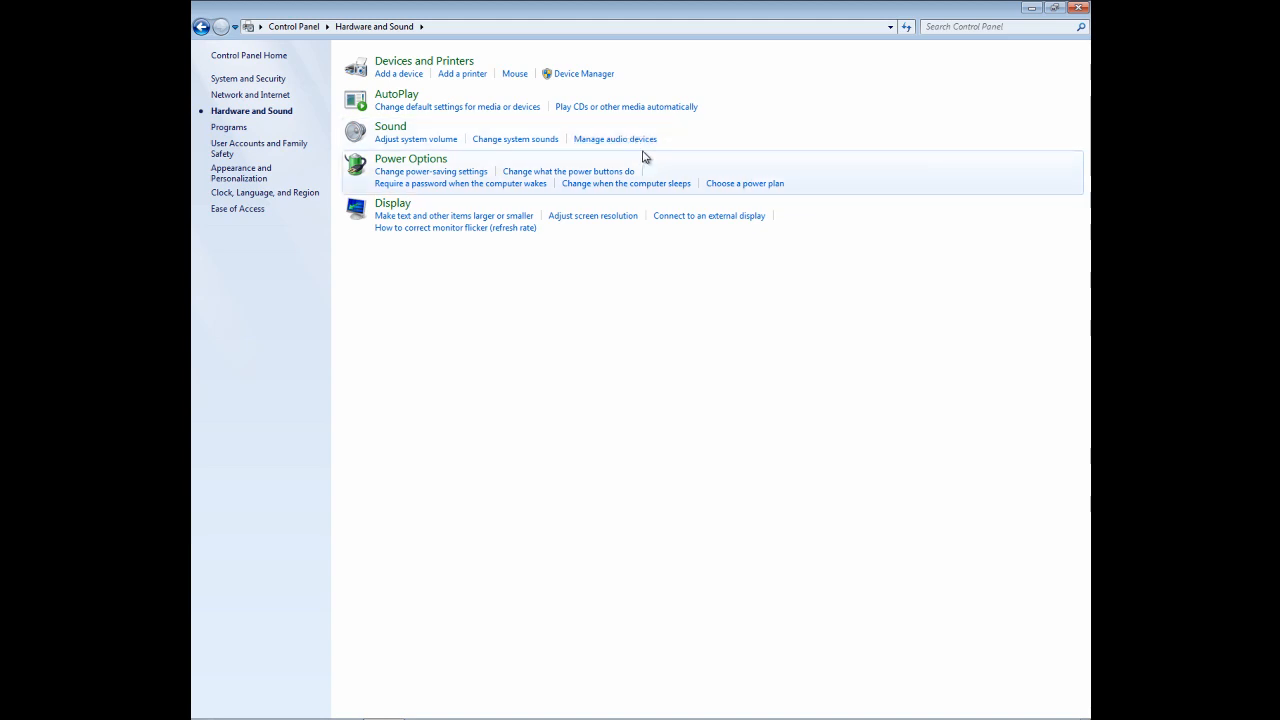
mouse_move(615, 139)
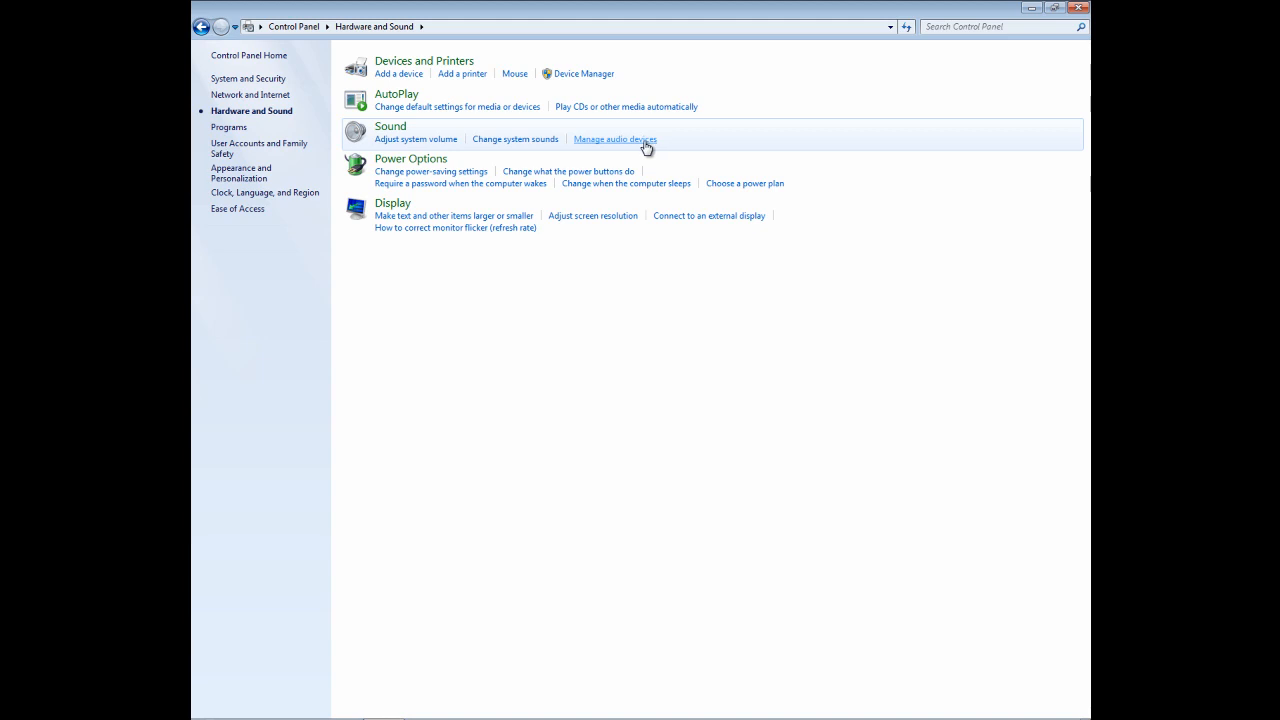
Open Manage audio devices and select Microphone on the Recording tab.
left_click(614, 138)
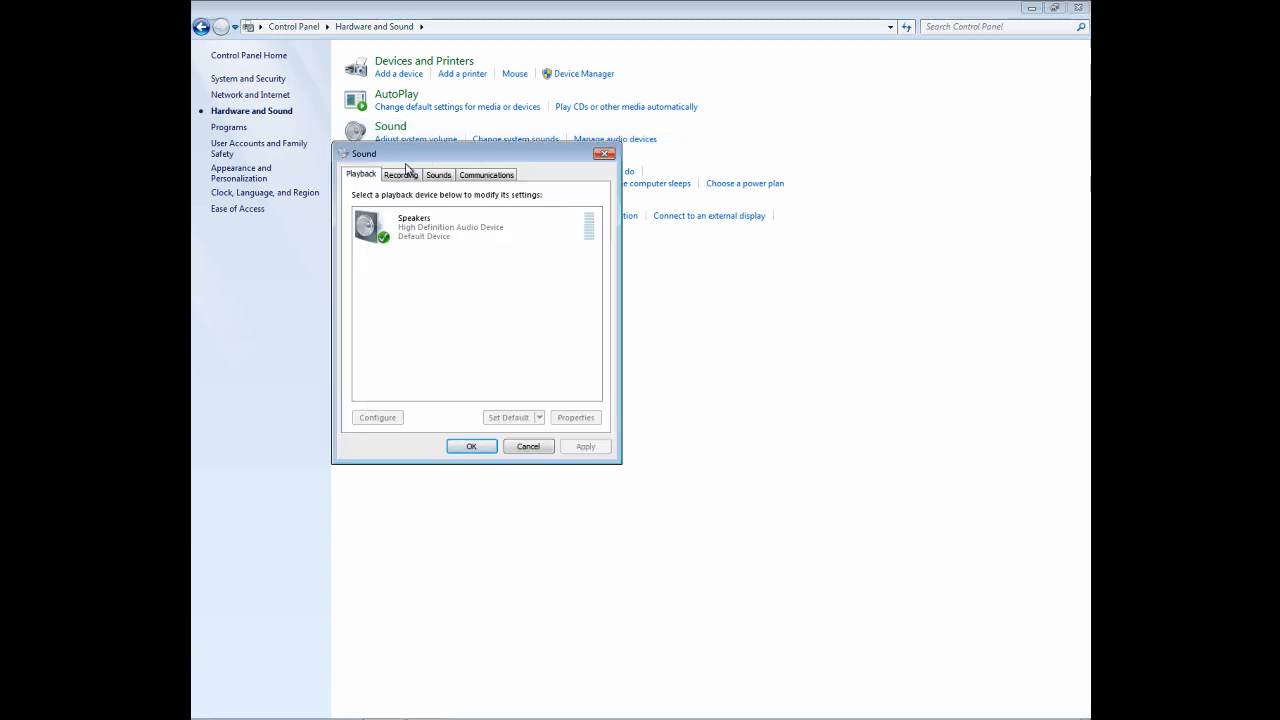
mouse_move(420, 165)
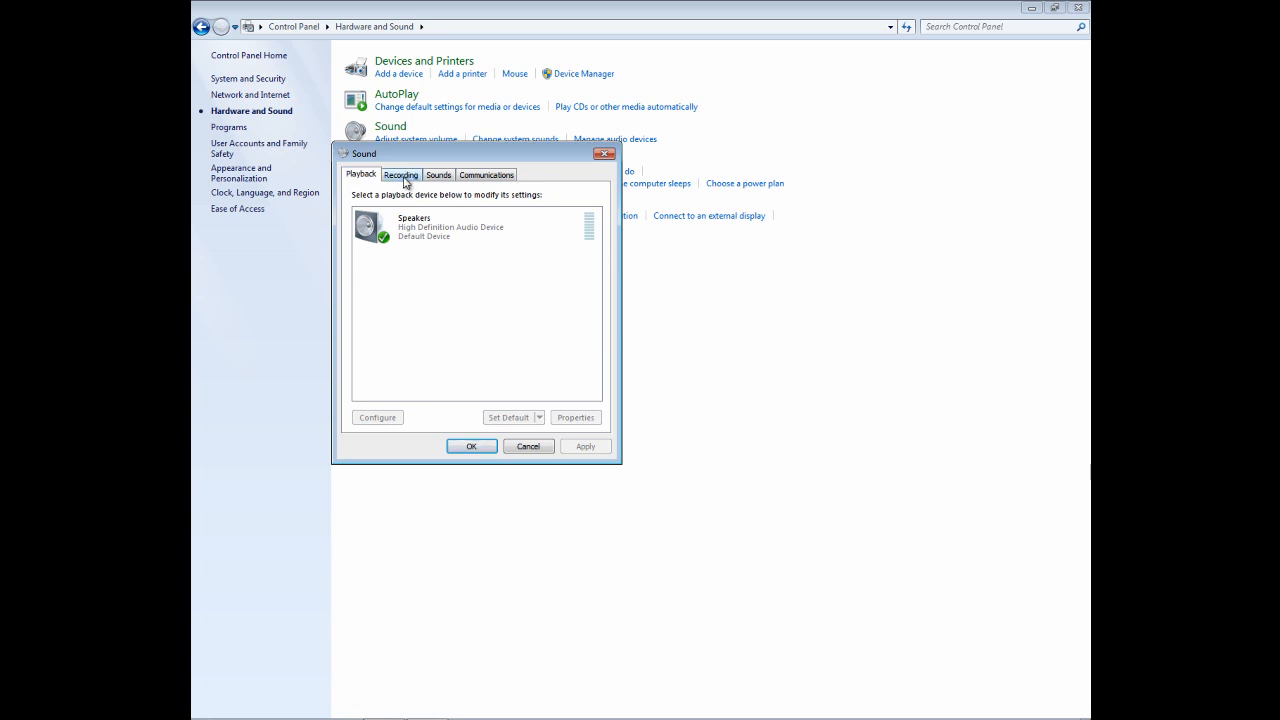
left_click(401, 174)
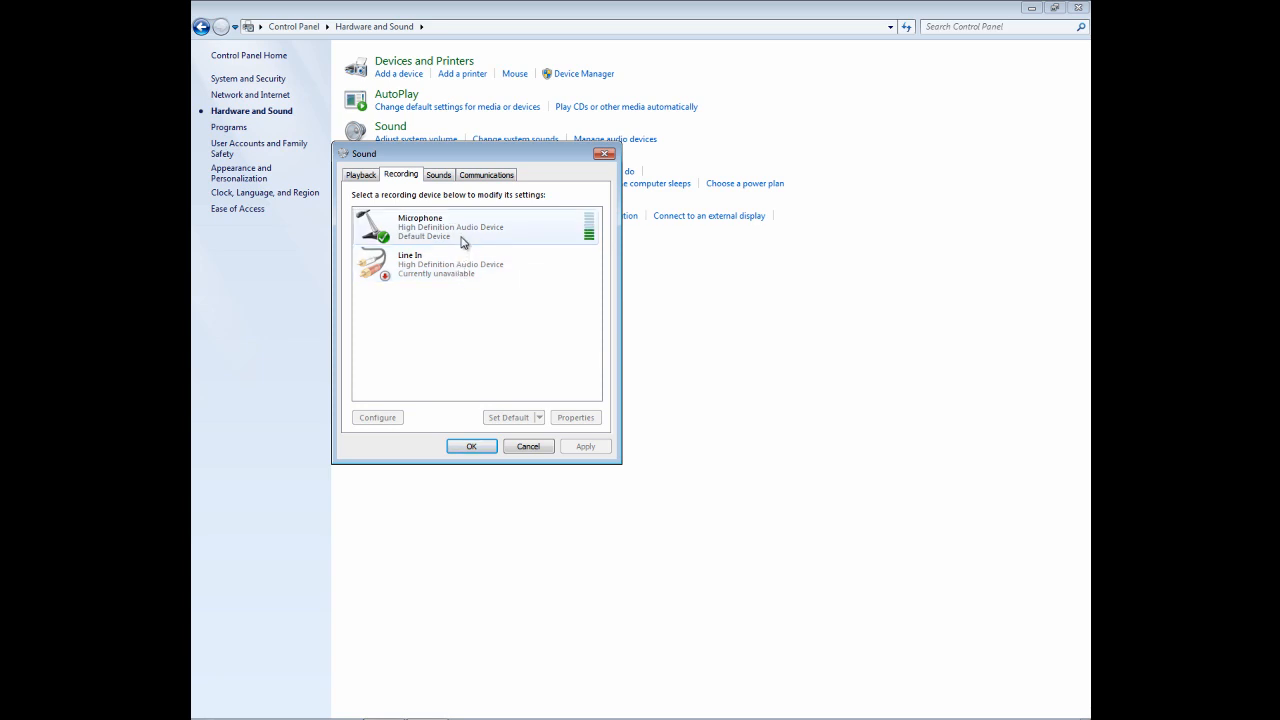
left_click(475, 264)
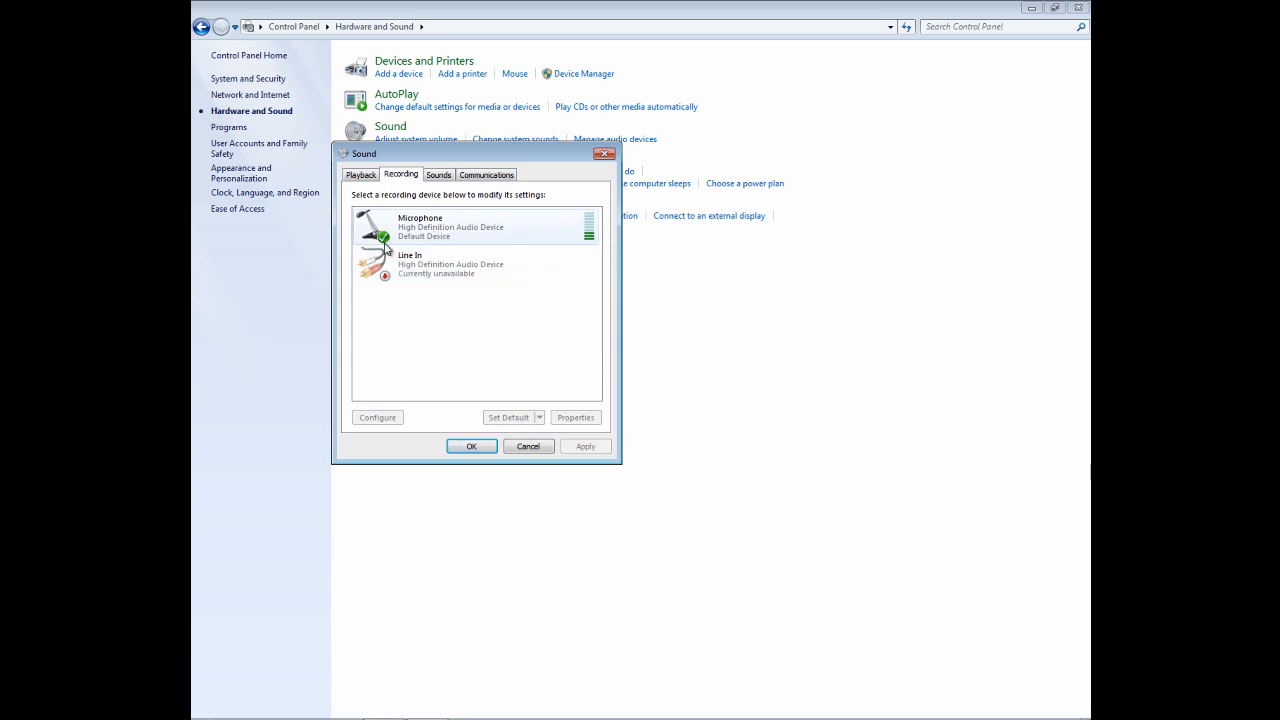
left_click(435, 226)
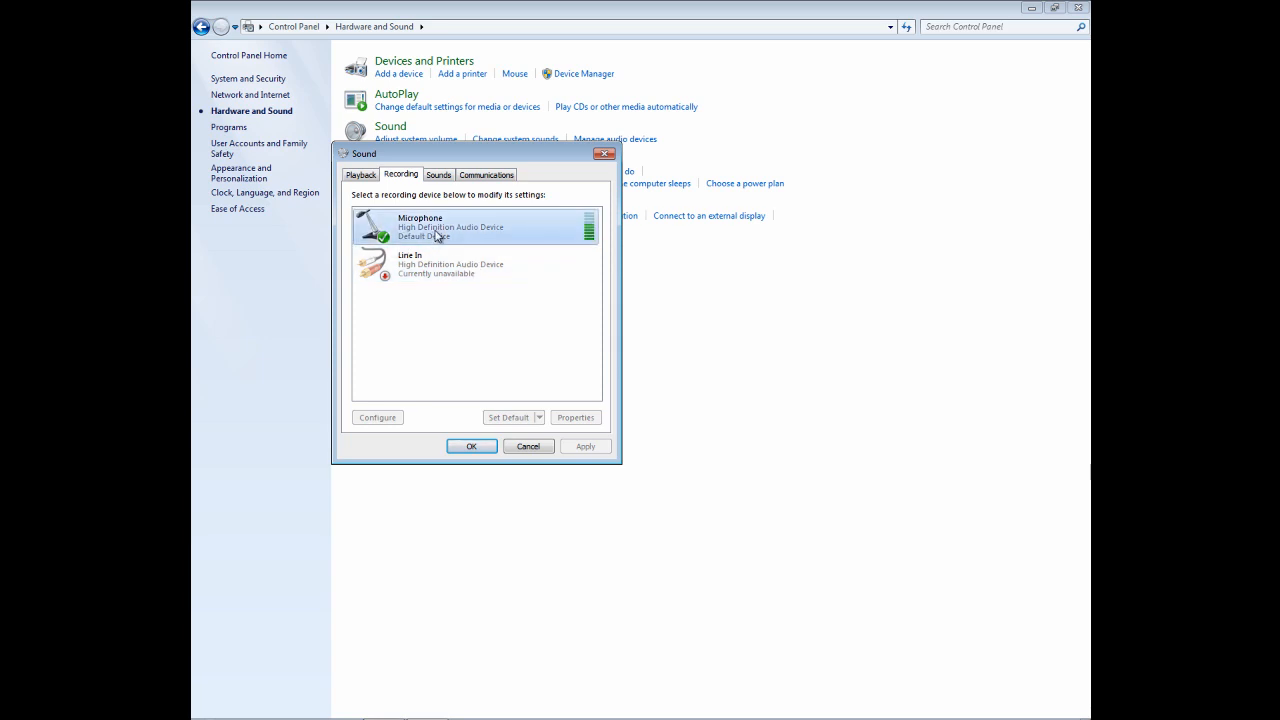
Set Microphone level 99 with +20.0 dB boost, confirming both dialogs with OK.
left_click(575, 417)
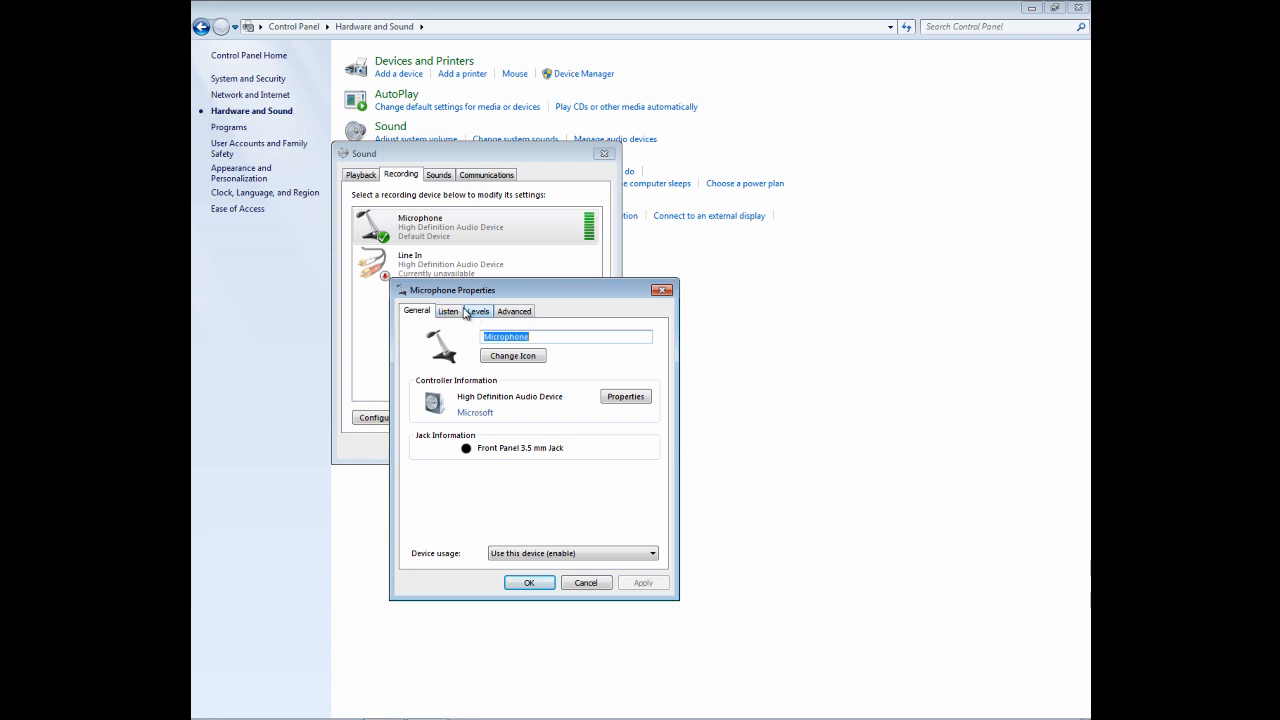
left_click(478, 311)
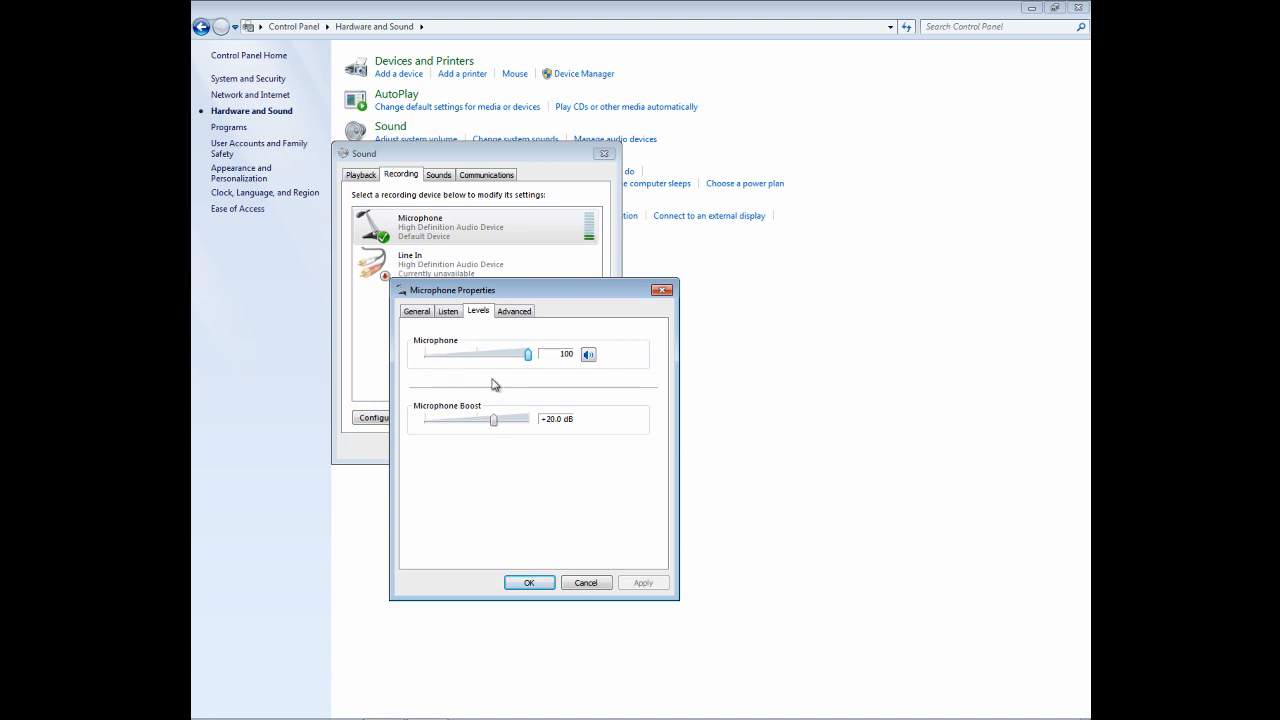
mouse_move(449, 411)
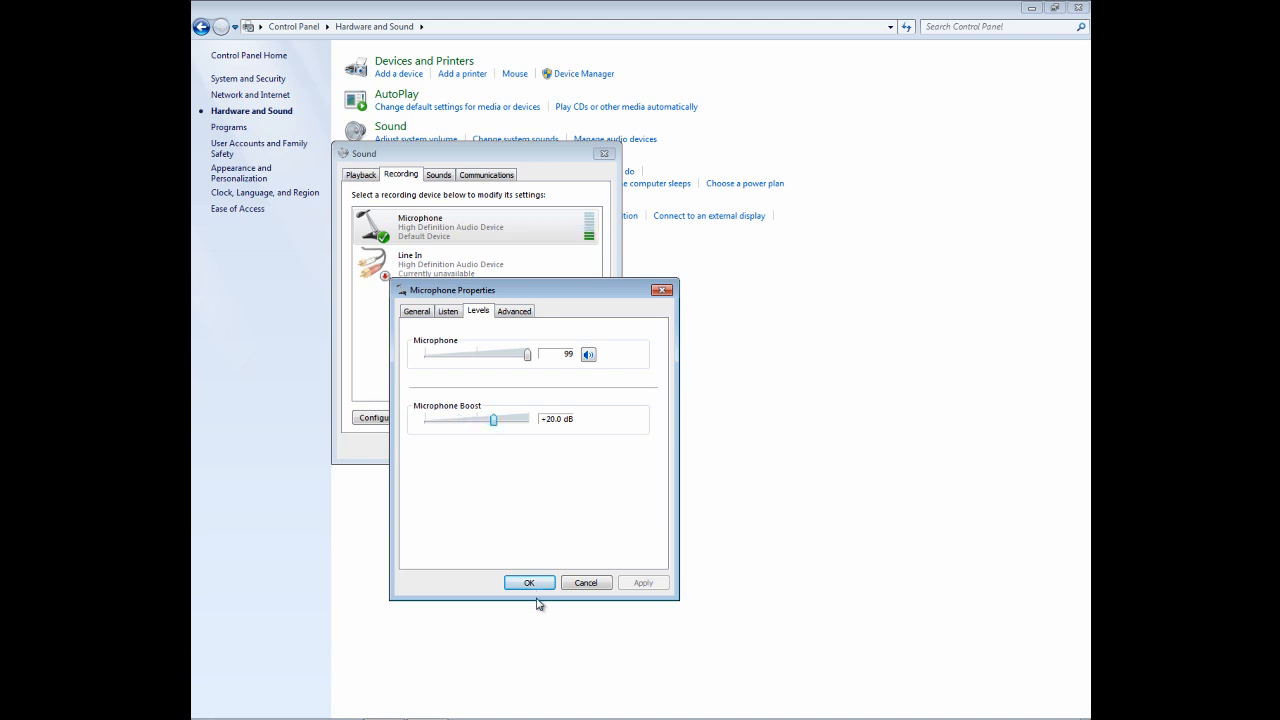
left_click(528, 582)
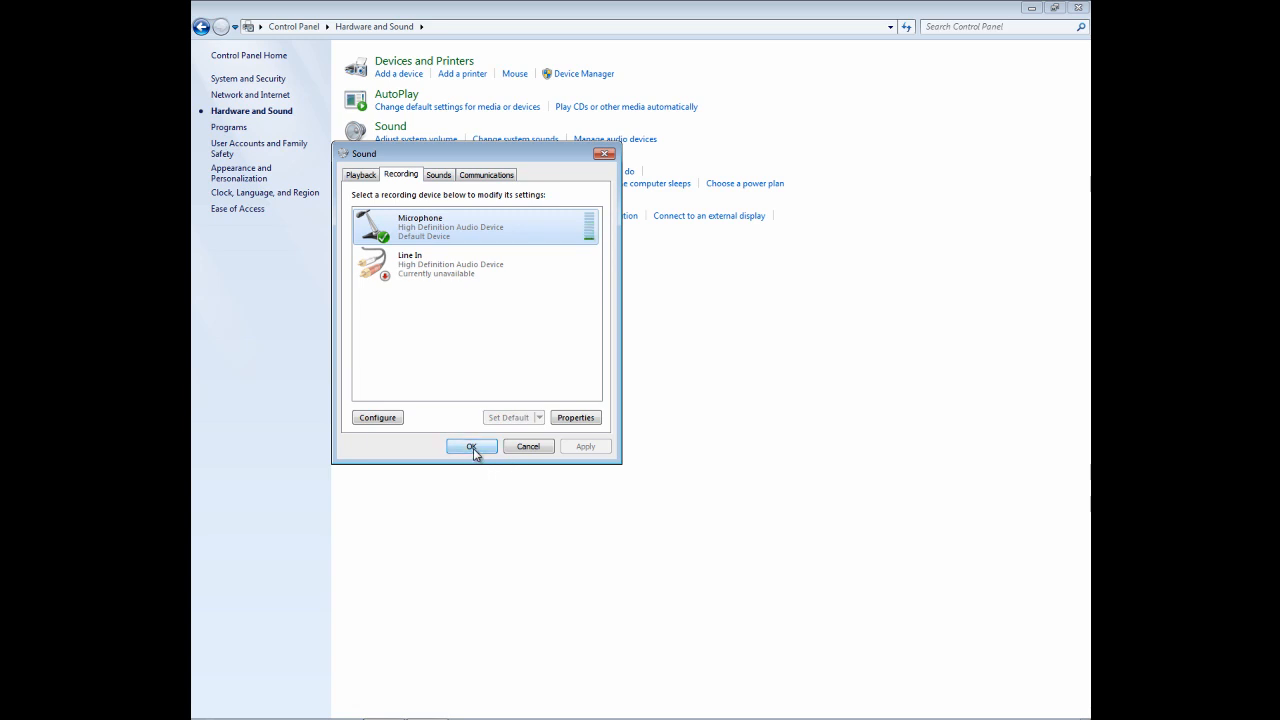
left_click(471, 446)
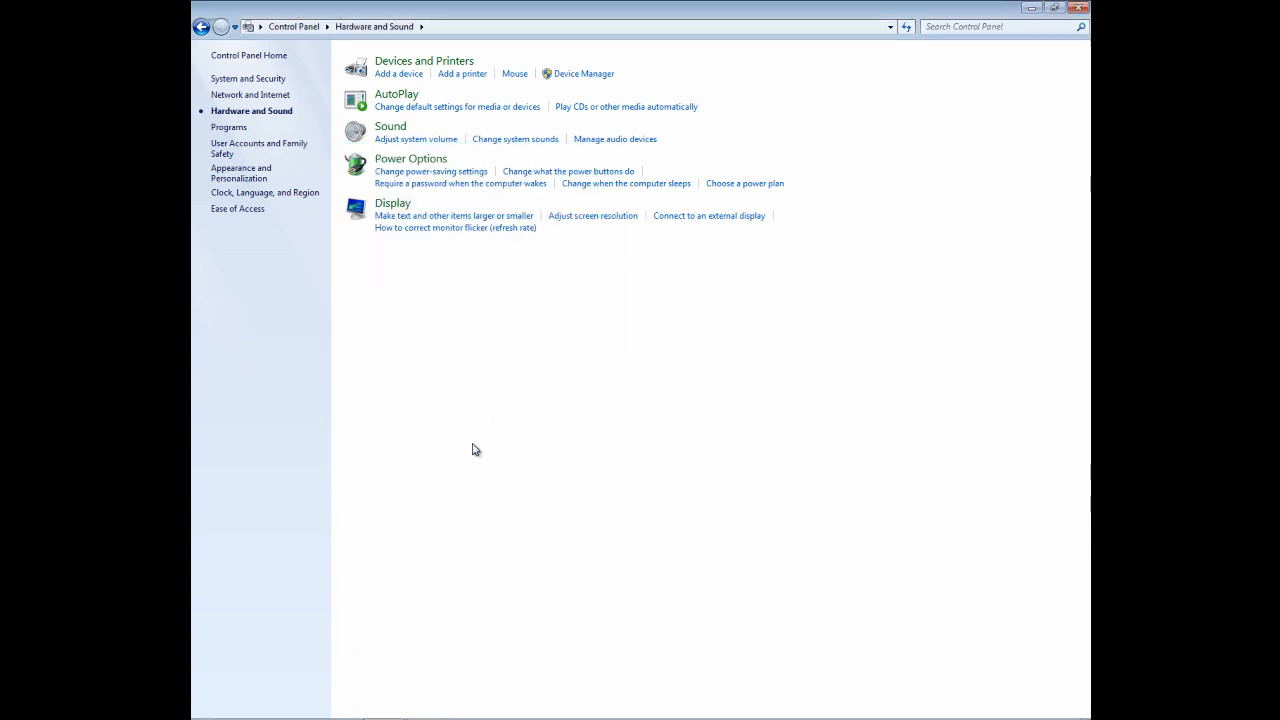